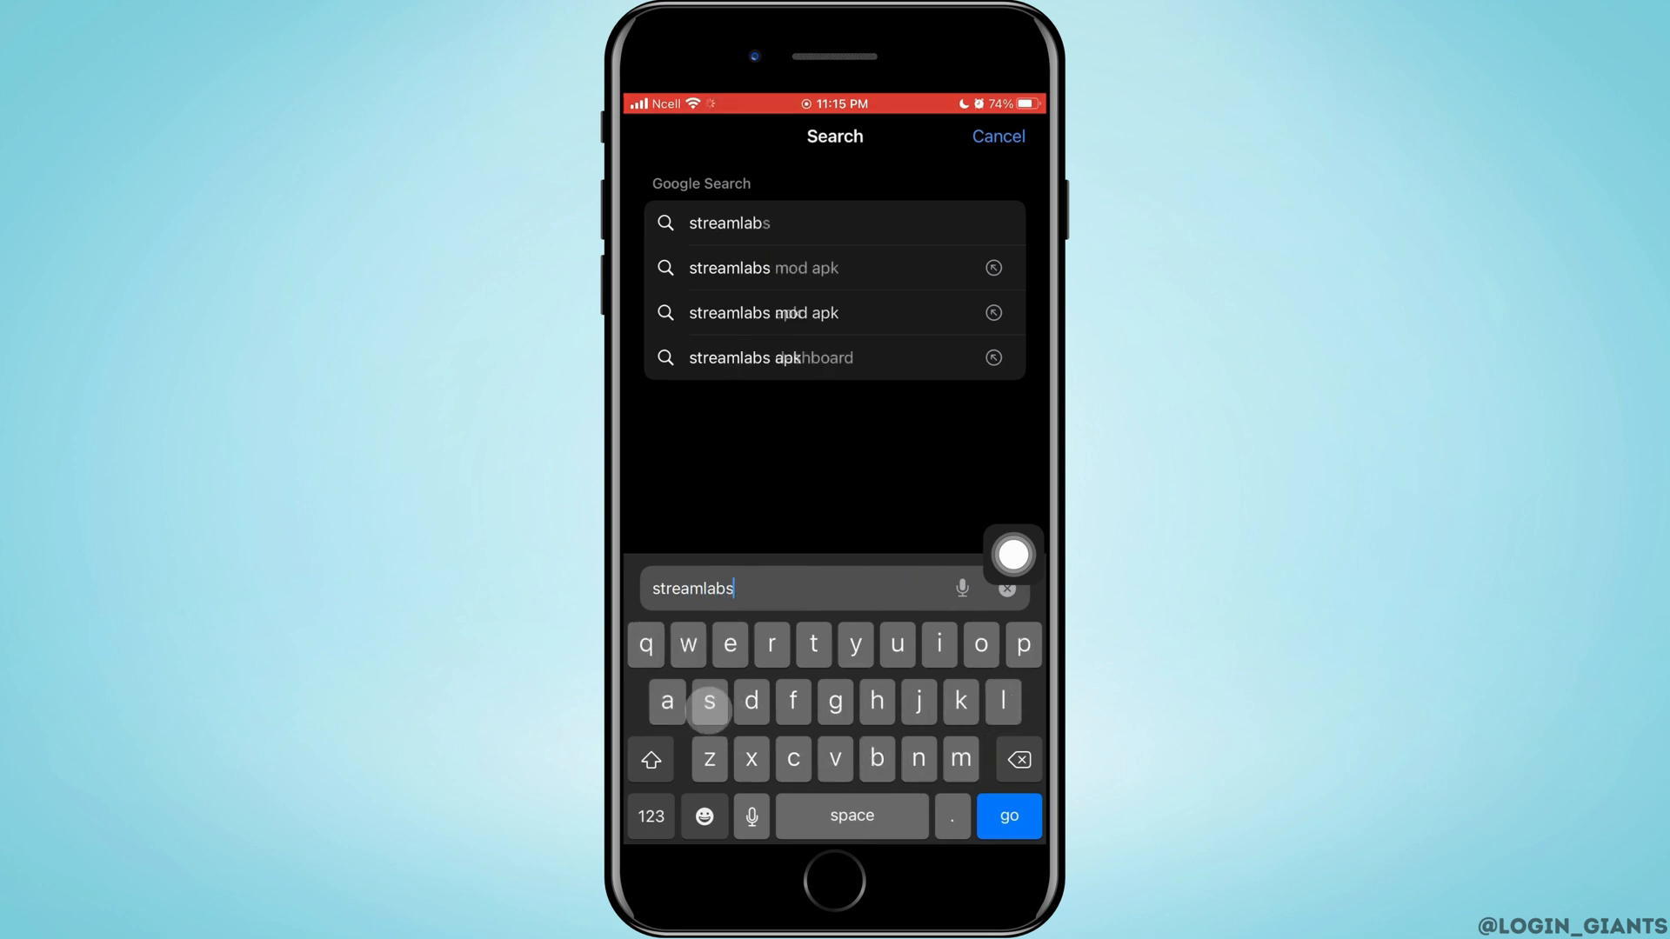
Step: Run the Google search for 'streamlabs' to get the results page
{"action": "left_click", "coordinate": [1007, 816]}
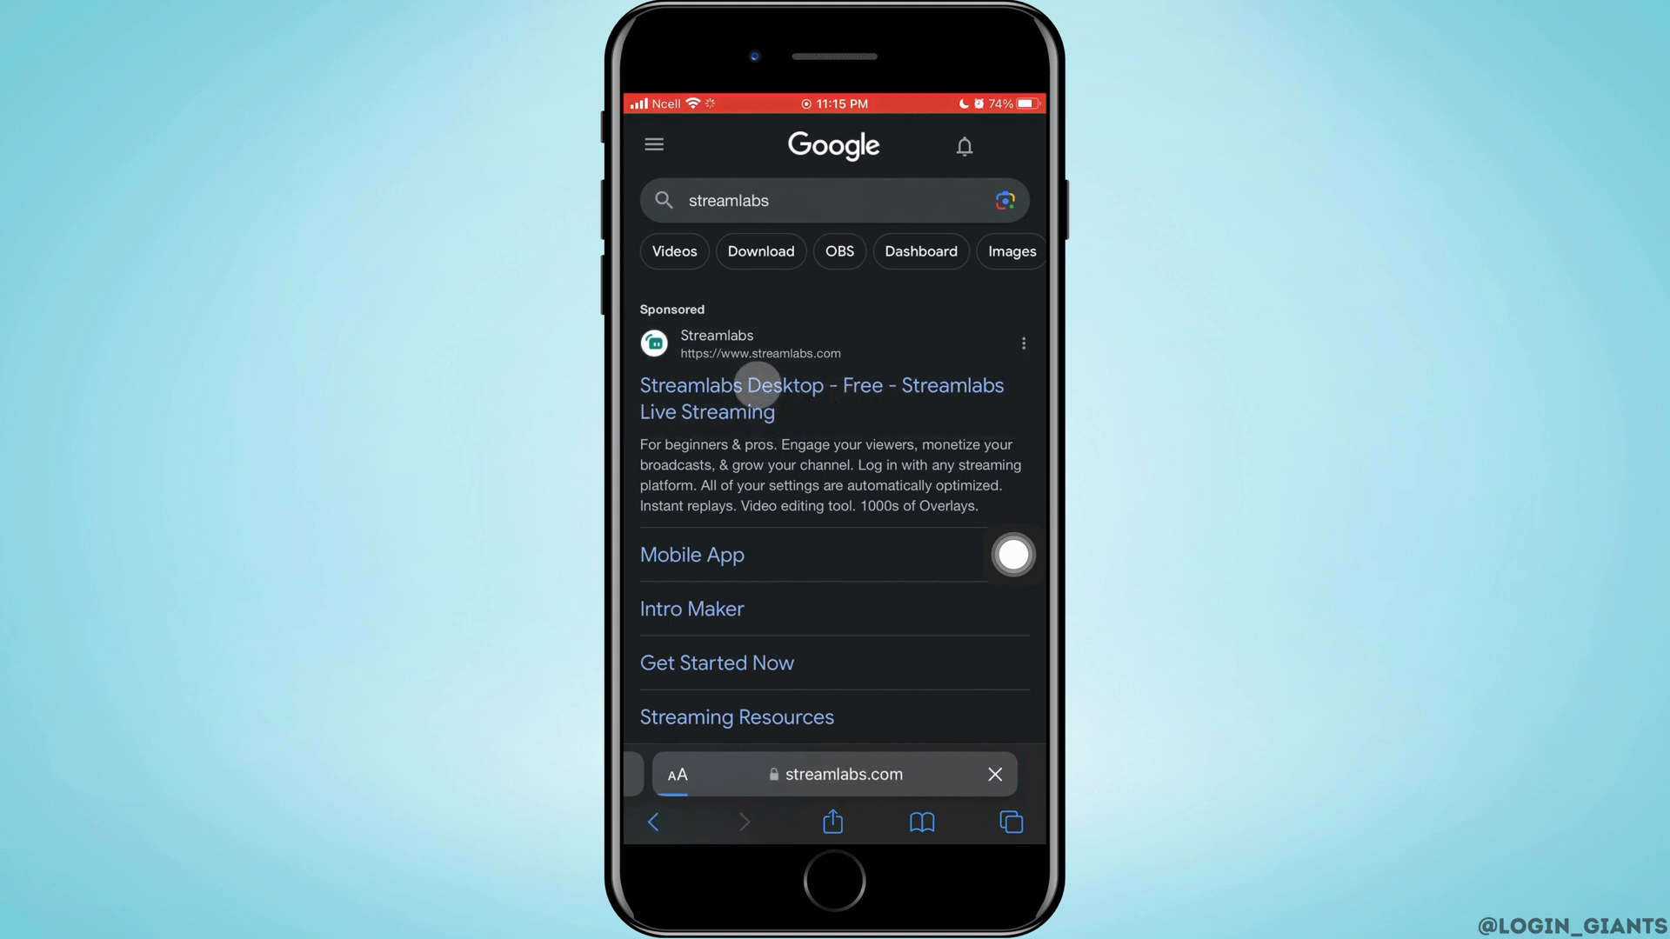
Step: Open the sponsored Streamlabs Desktop result to load the Streamlabs homepage
{"action": "left_click", "coordinate": [821, 386]}
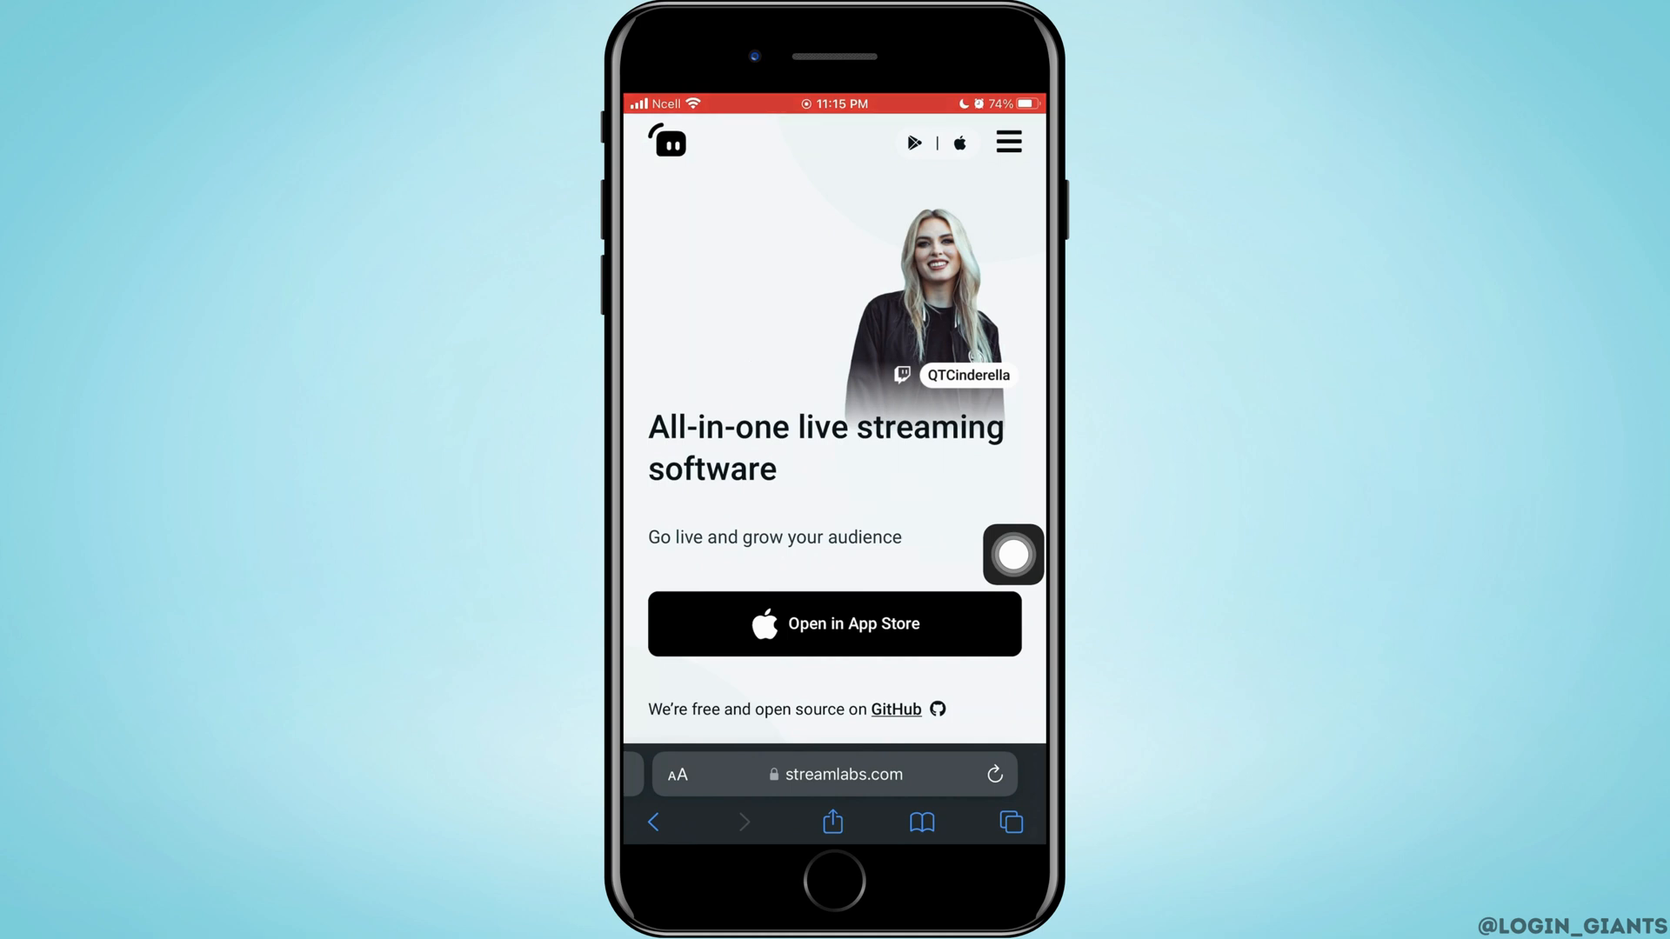
Step: Scroll the homepage down to the Streamlabs Desktop, Web Suite, Cross Clip and Podcast Editor cards
{"action": "scroll", "scroll_direction": "up", "scroll_amount": 3}
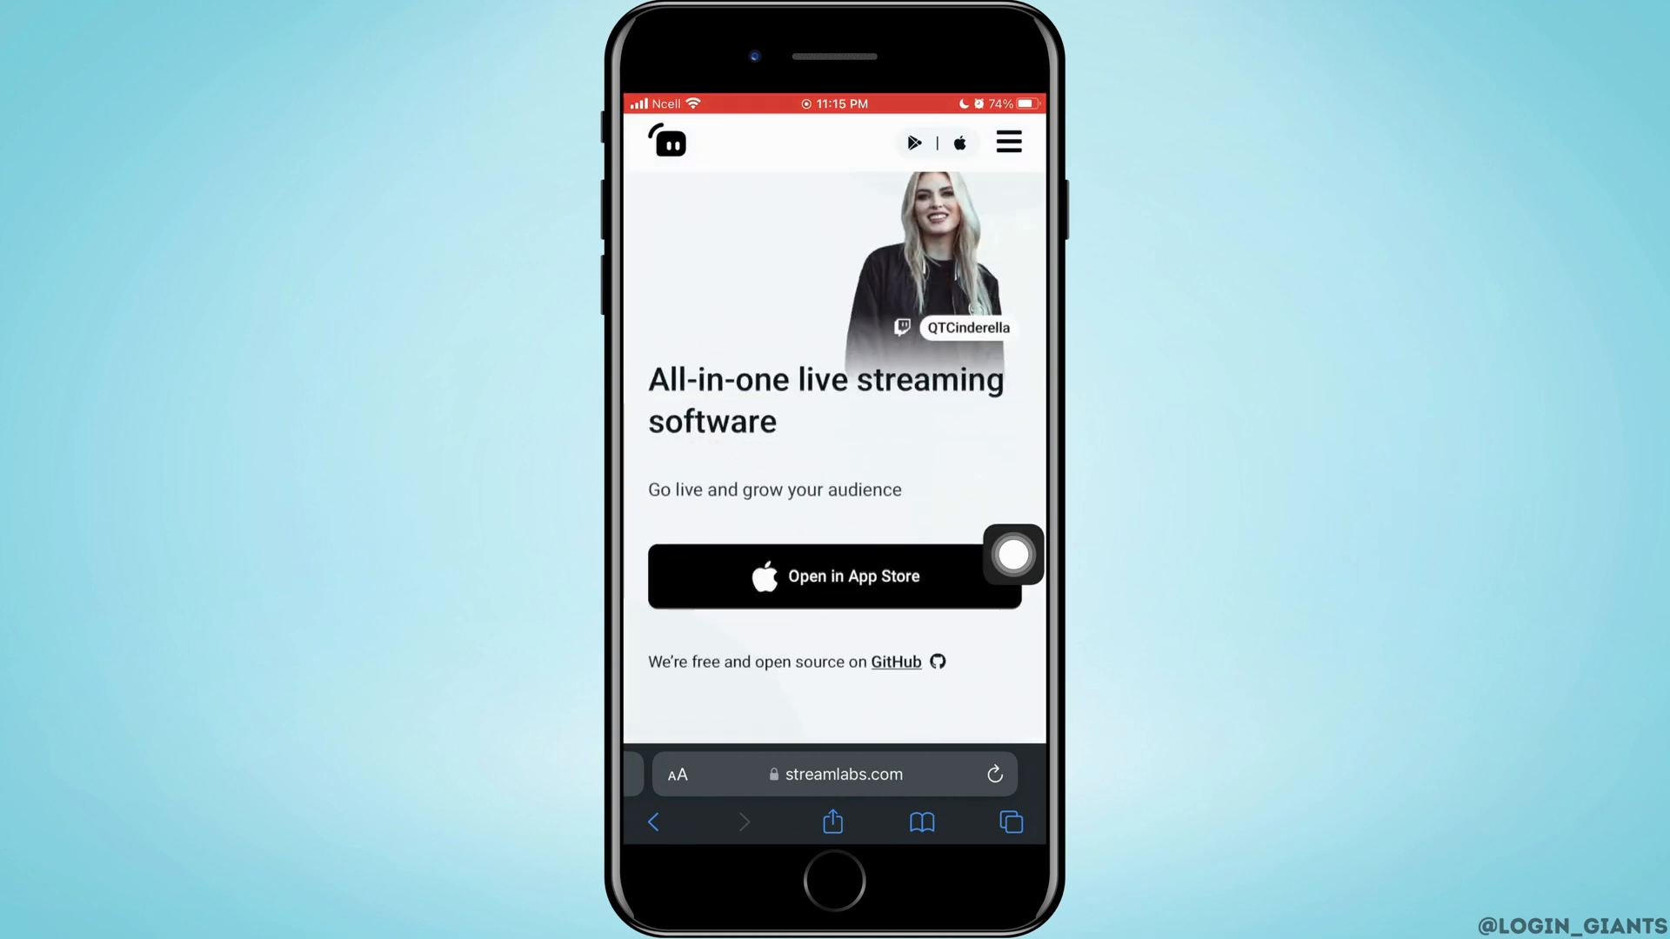
{"action": "scroll", "scroll_direction": "down", "scroll_amount": 3}
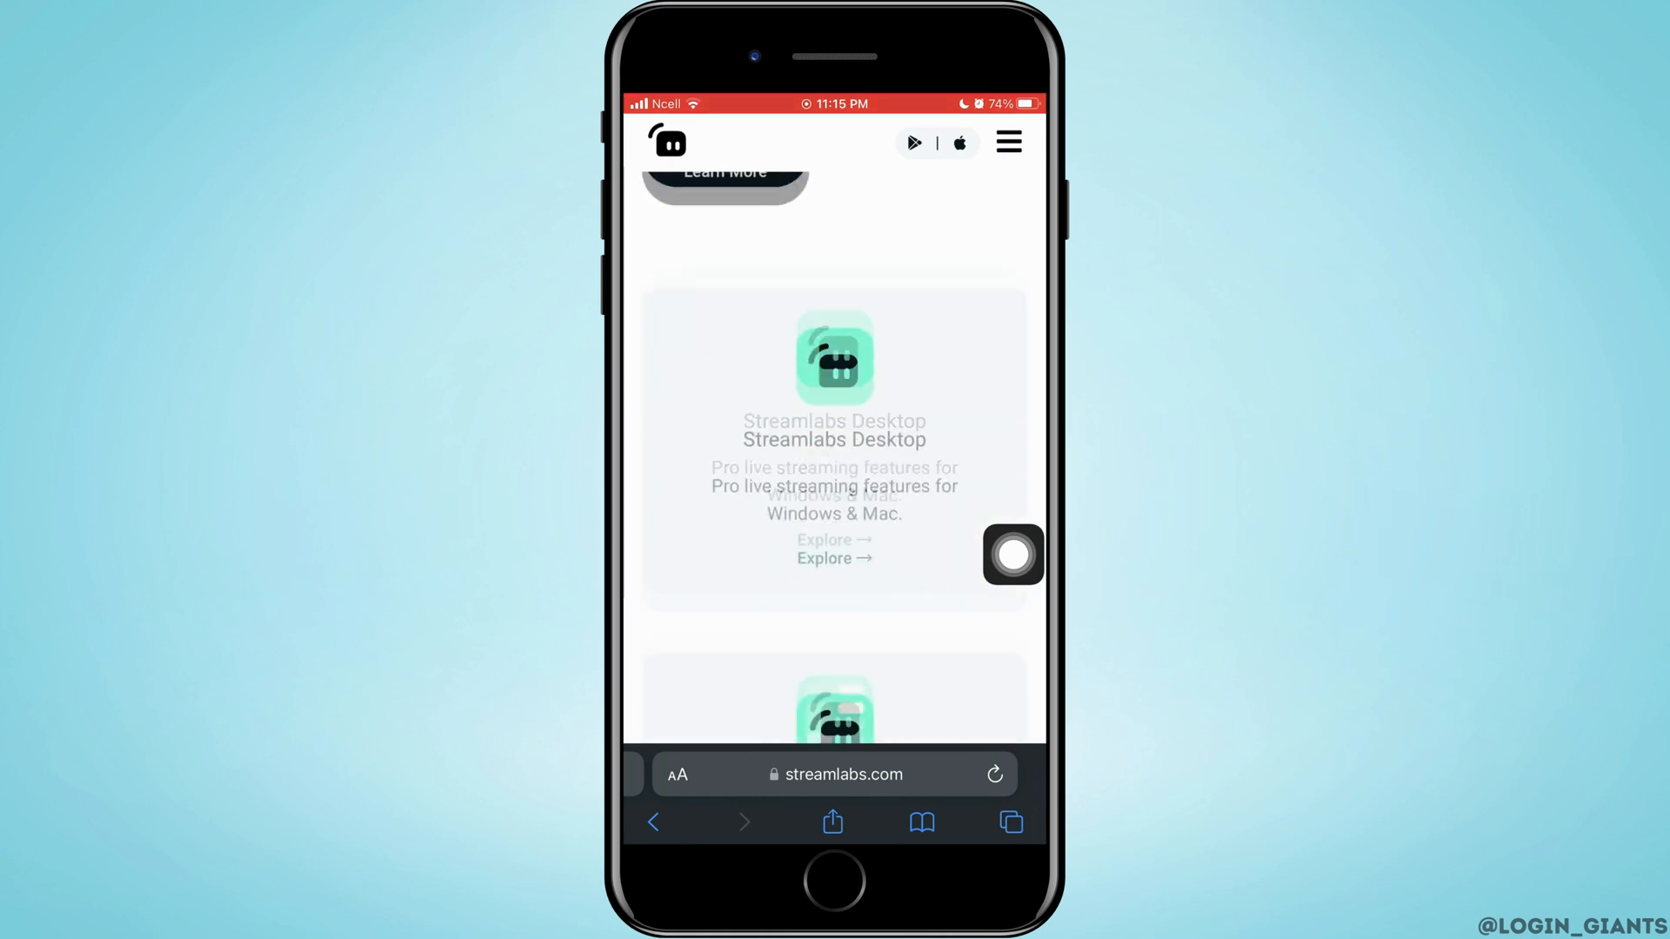
{"action": "scroll", "scroll_direction": "down", "scroll_amount": 3}
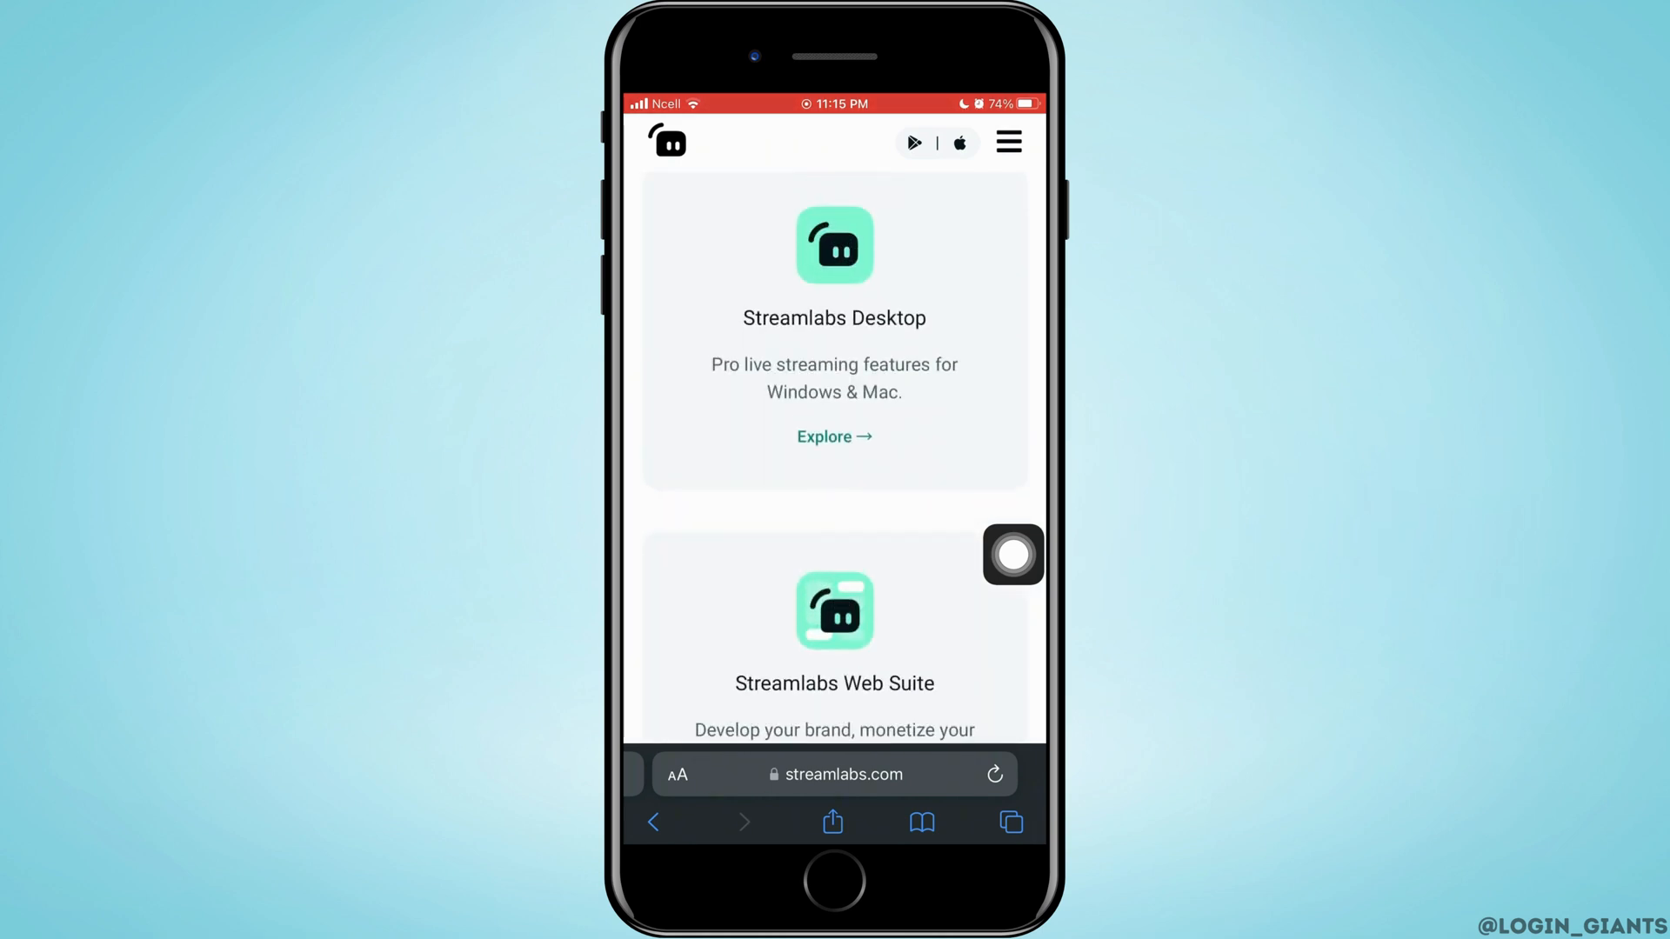
{"action": "scroll", "scroll_direction": "down", "scroll_amount": 3}
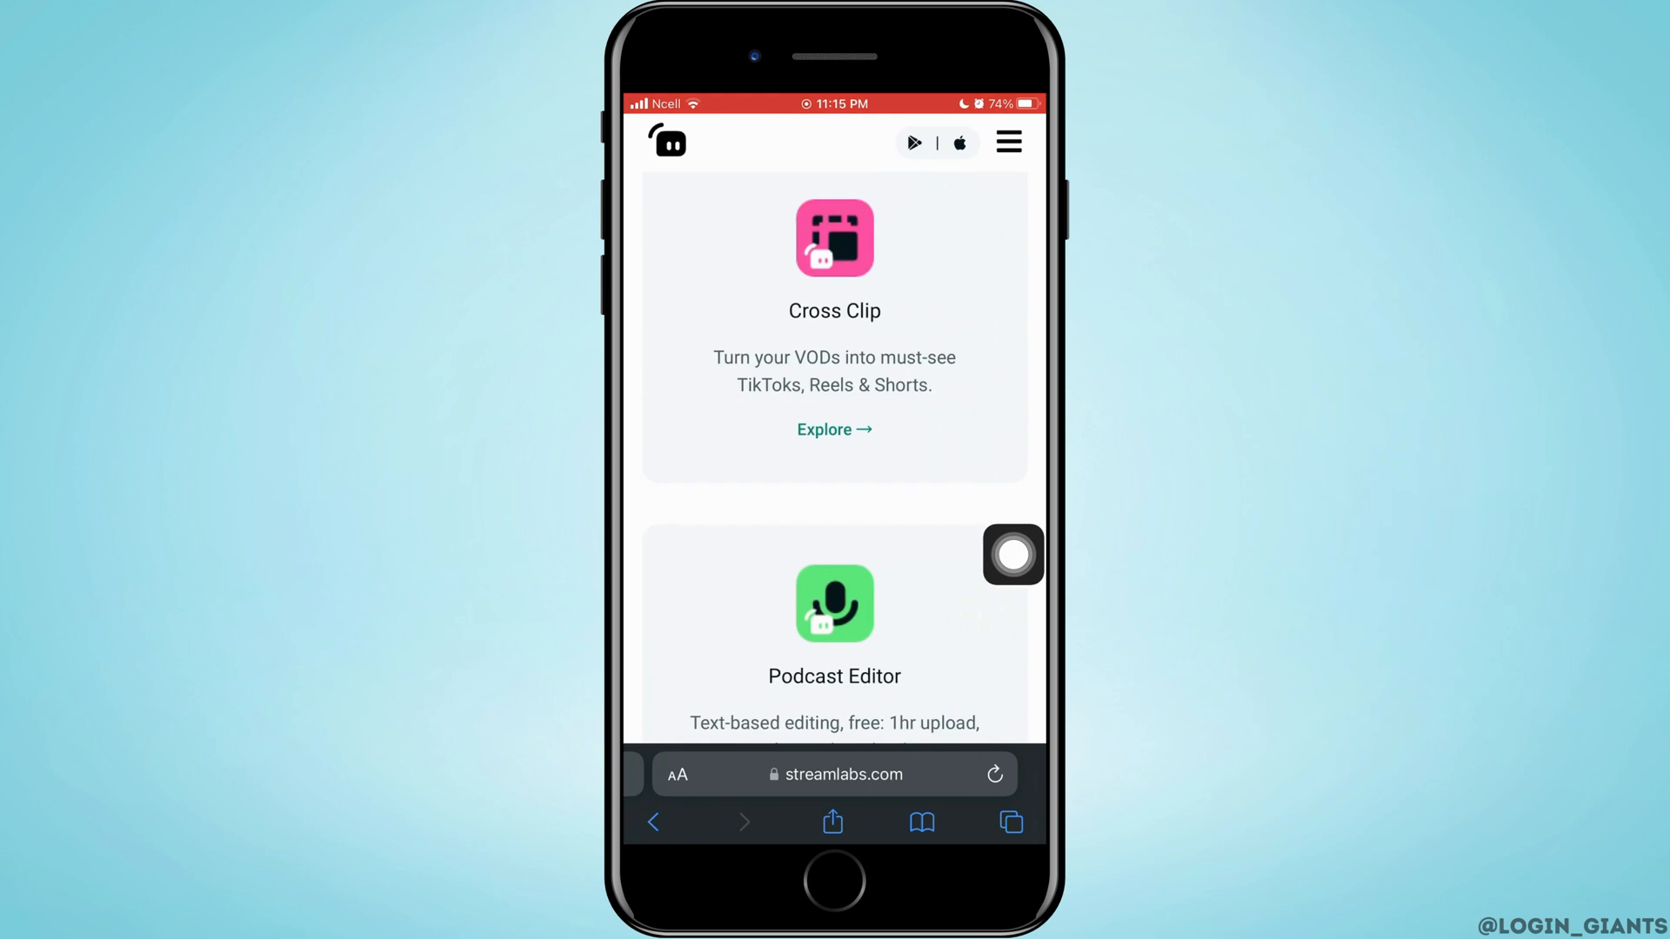
Step: Scroll through the feature and app-store sections to the footer, then back toward the header
{"action": "scroll", "scroll_direction": "up", "scroll_amount": 3}
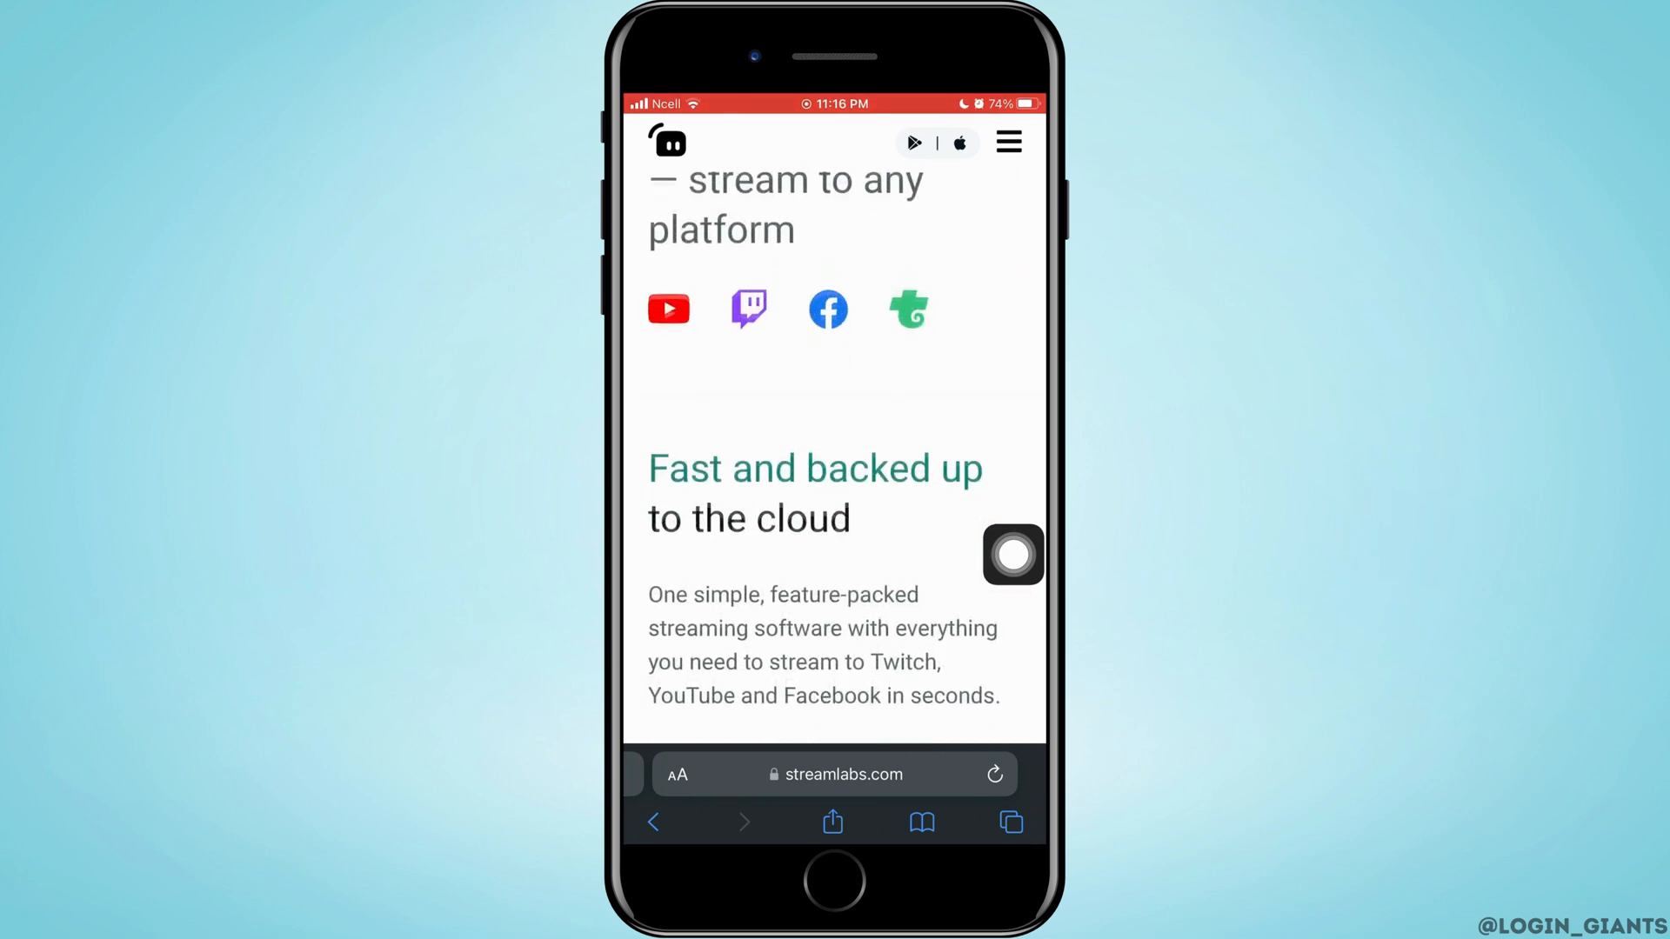
{"action": "scroll", "scroll_direction": "up", "scroll_amount": 3}
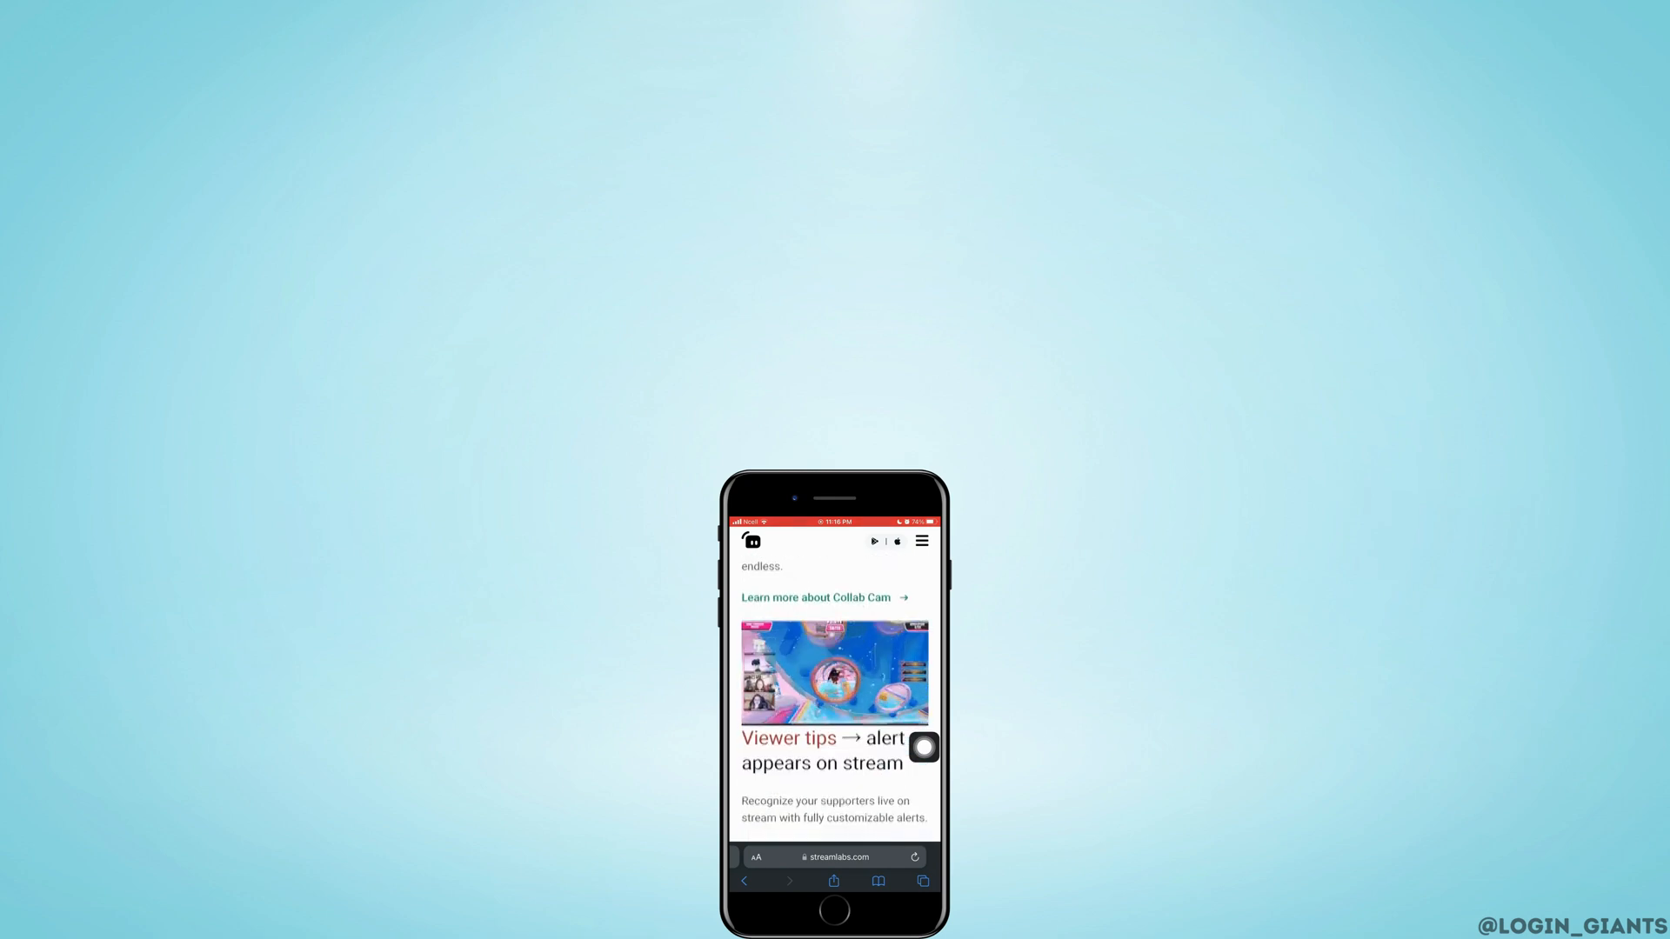
{"action": "scroll", "scroll_direction": "down", "scroll_amount": 3}
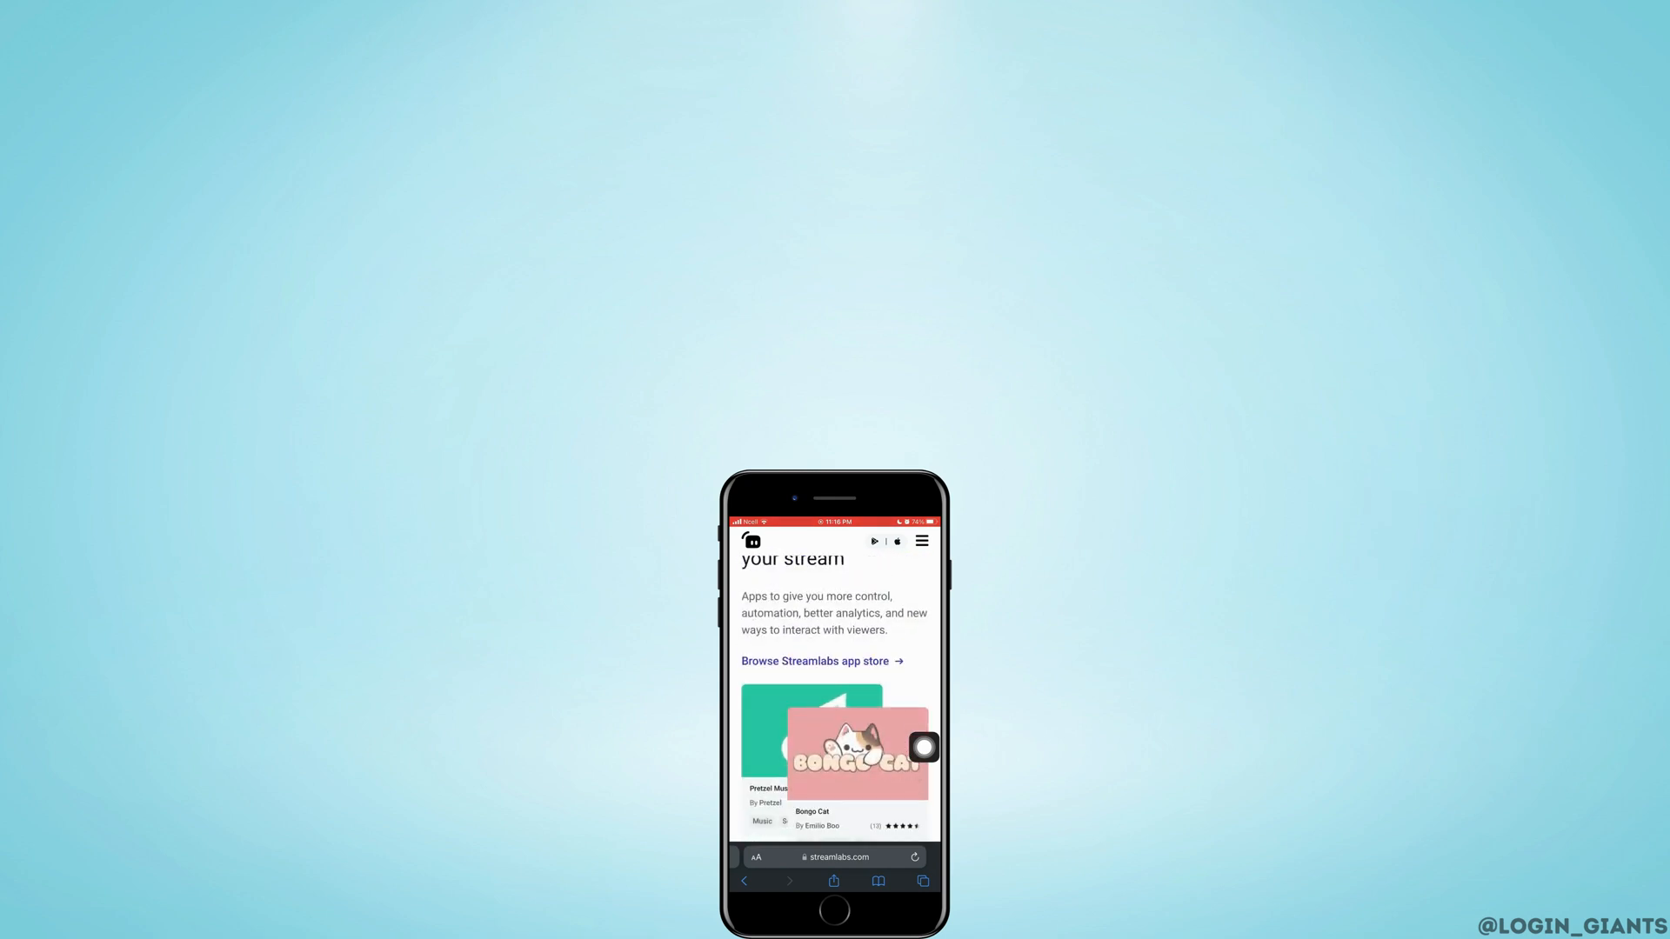
{"action": "scroll", "scroll_direction": "down", "scroll_amount": 3}
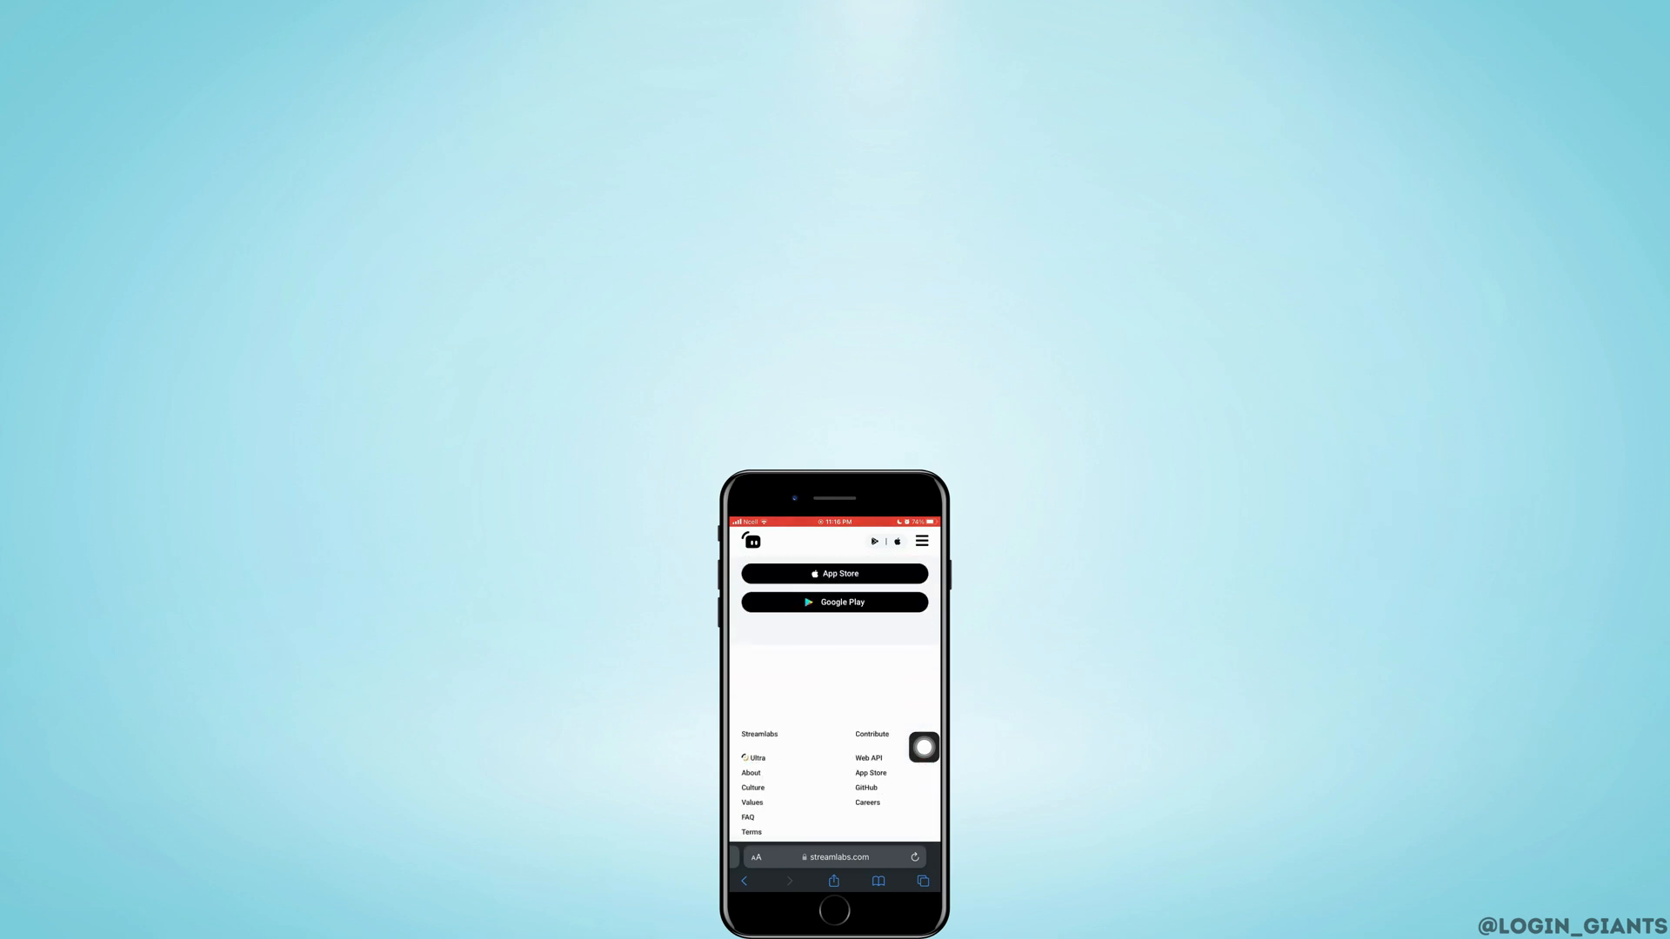
{"action": "scroll", "scroll_direction": "up", "scroll_amount": 3}
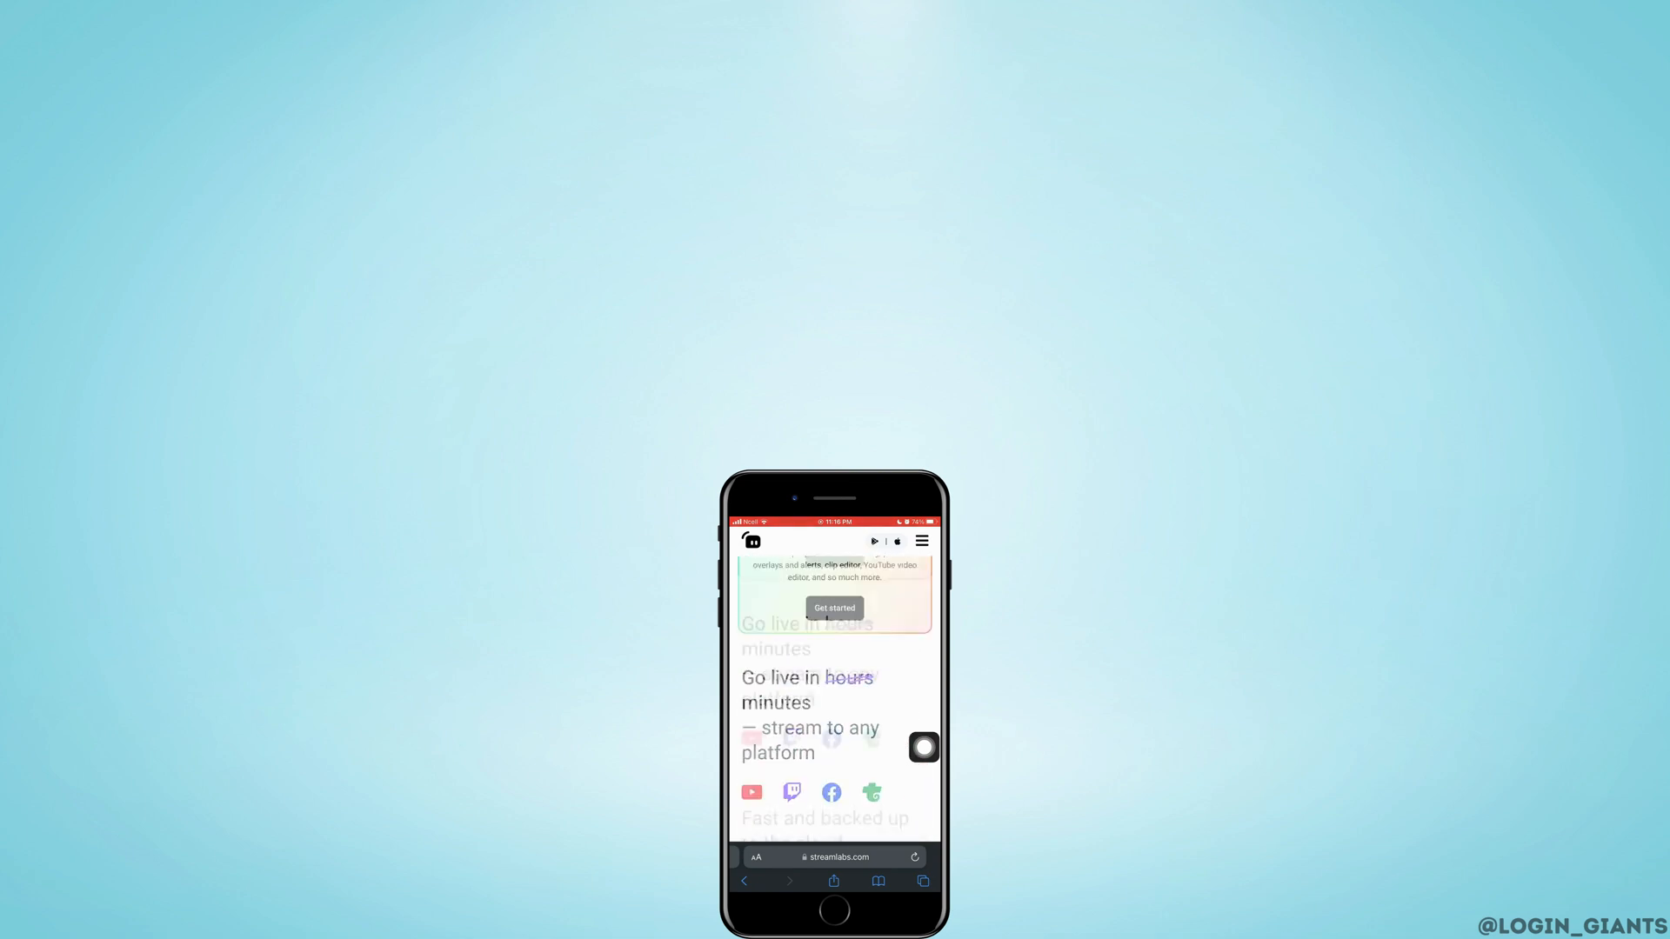
{"action": "scroll", "scroll_direction": "up", "scroll_amount": 3}
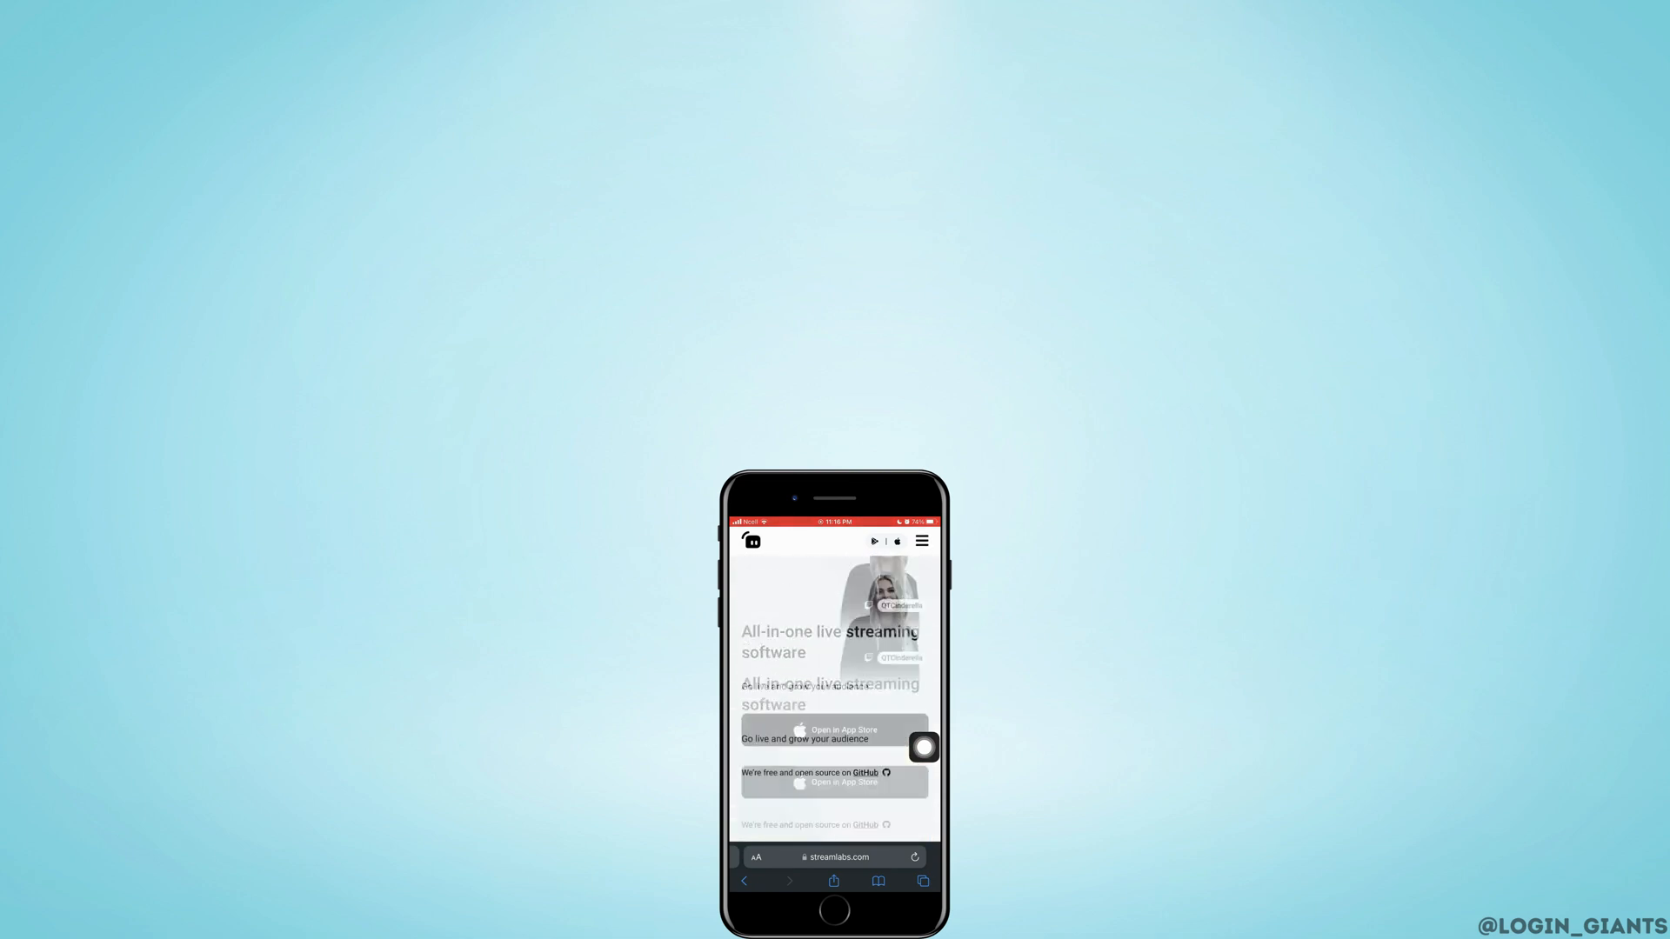